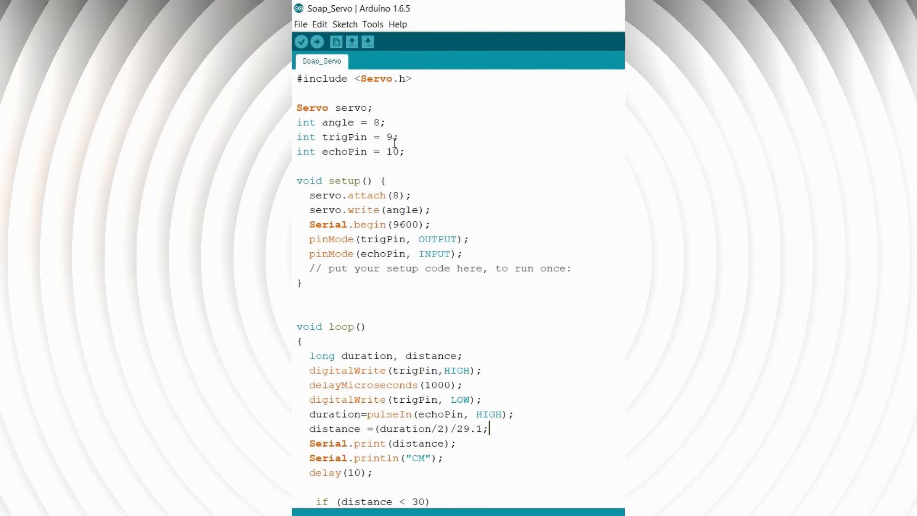
pyautogui.scroll(-3)
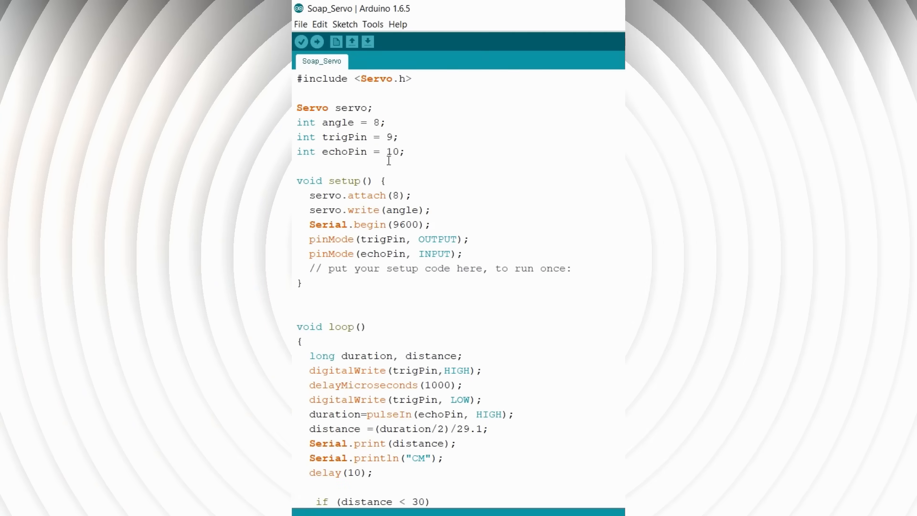
pyautogui.scroll(-3)
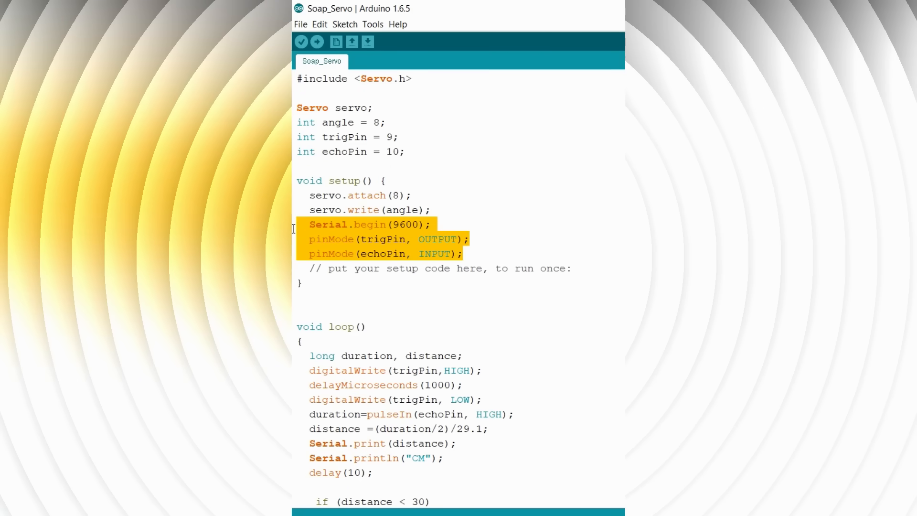
pyautogui.click(373, 326)
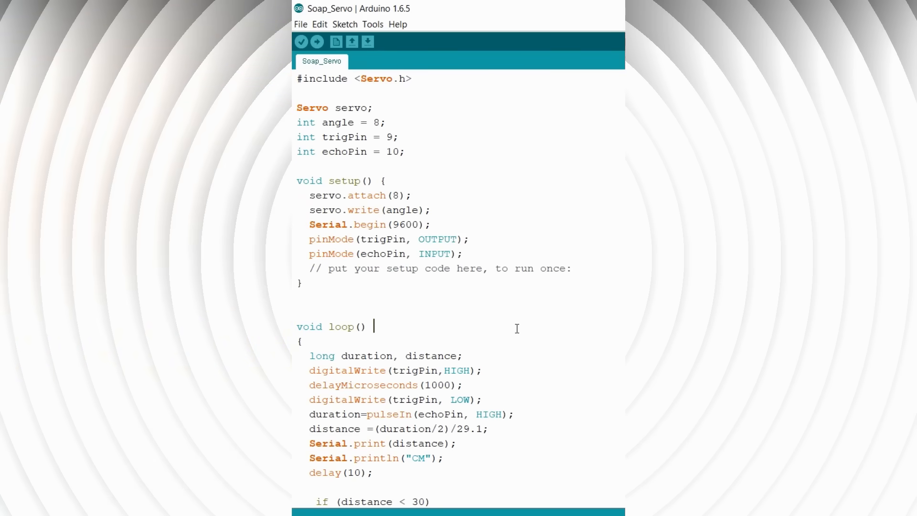
pyautogui.scroll(-3)
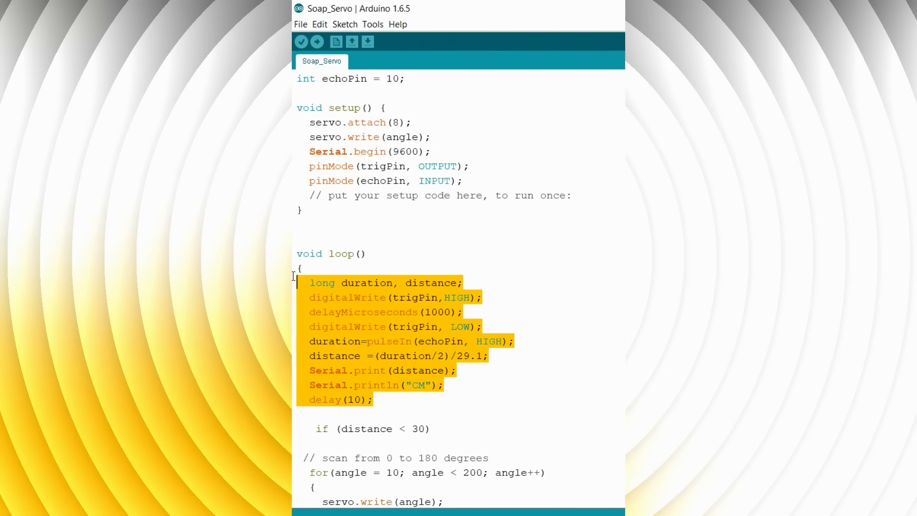
pyautogui.scroll(-3)
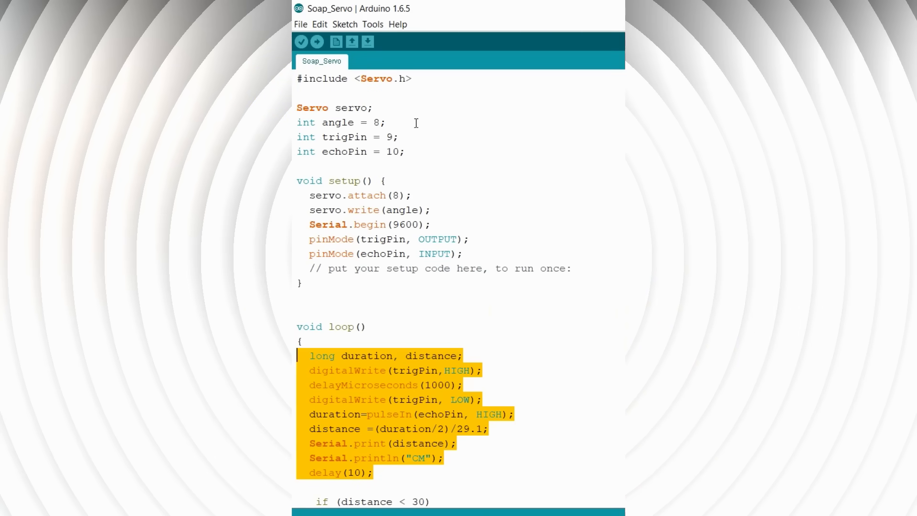
pyautogui.moveTo(385, 104)
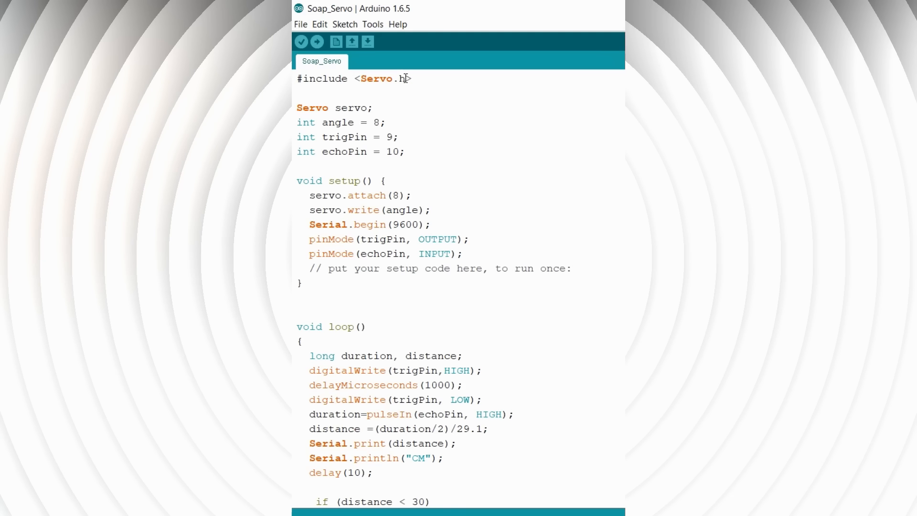
pyautogui.moveTo(380, 72)
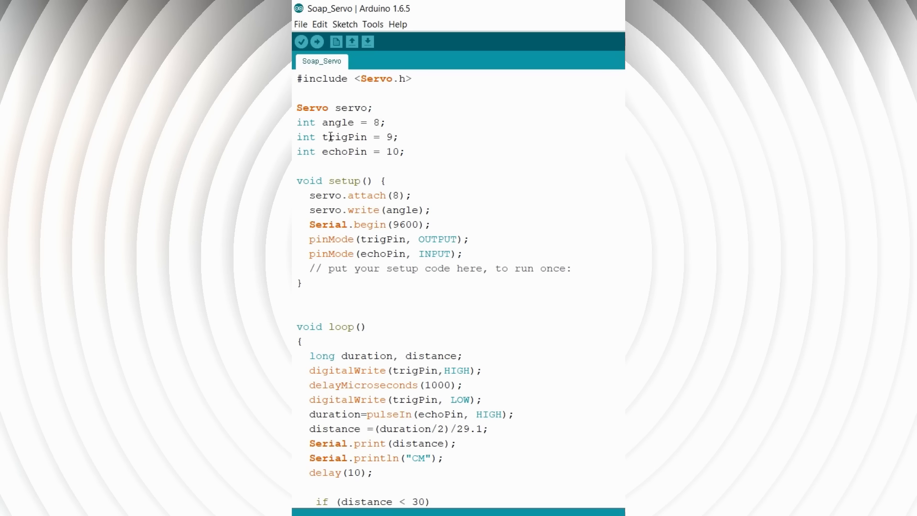
pyautogui.moveTo(354, 151)
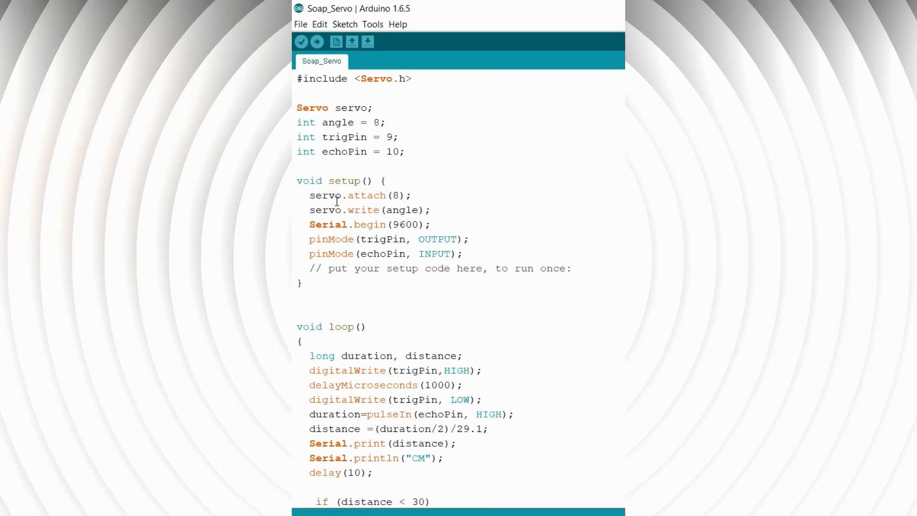
pyautogui.click(417, 210)
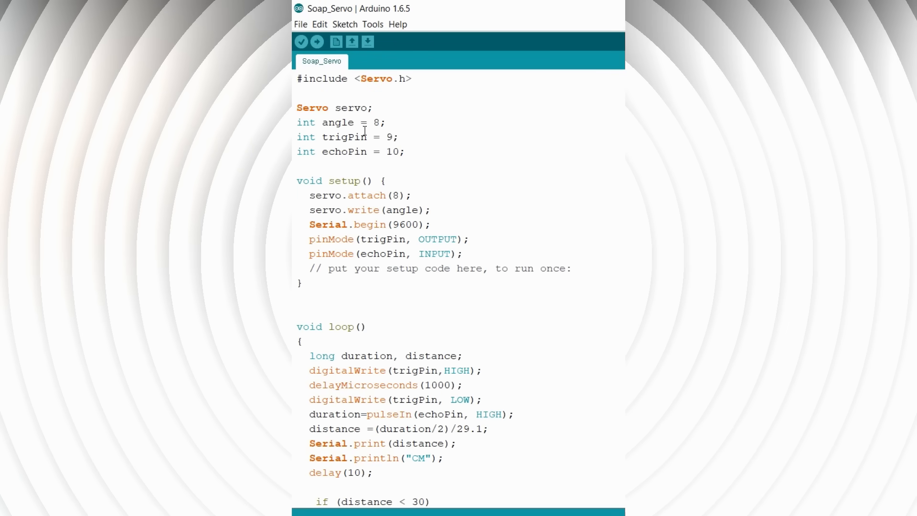
pyautogui.moveTo(405, 227)
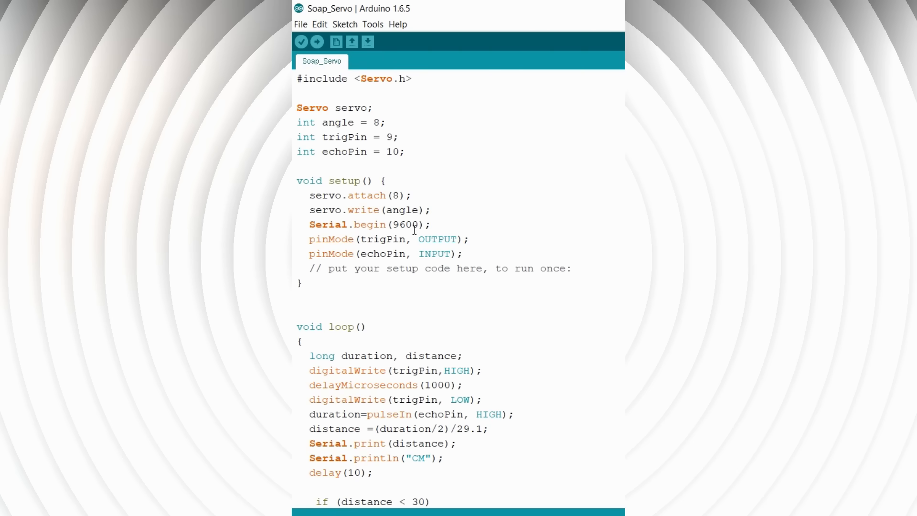
pyautogui.moveTo(376, 240)
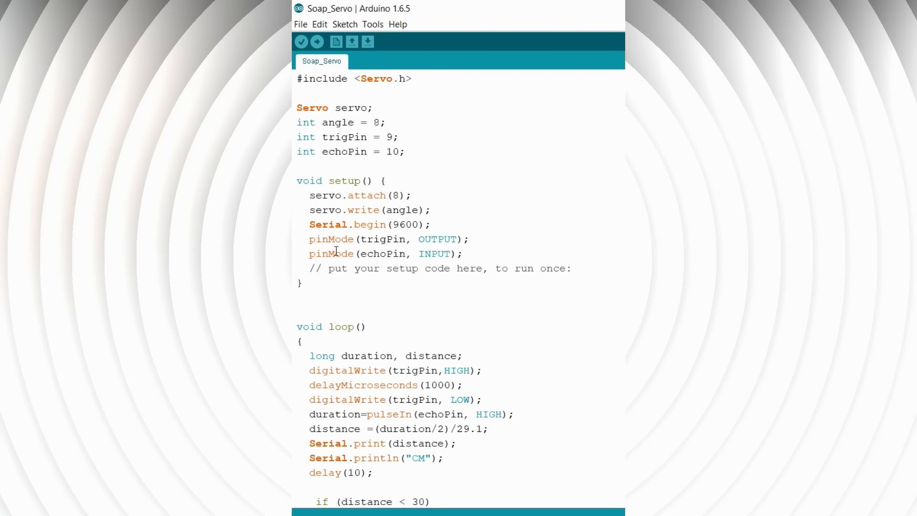
pyautogui.moveTo(391, 253)
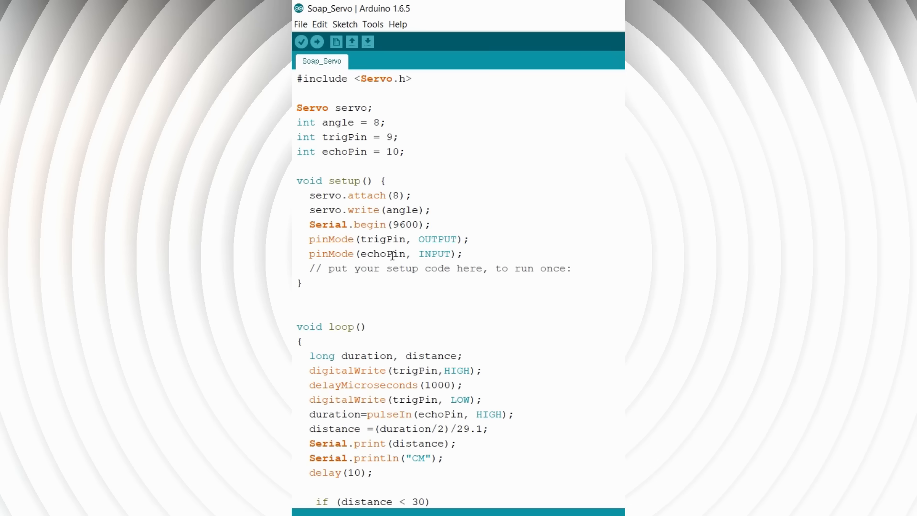
pyautogui.moveTo(378, 224)
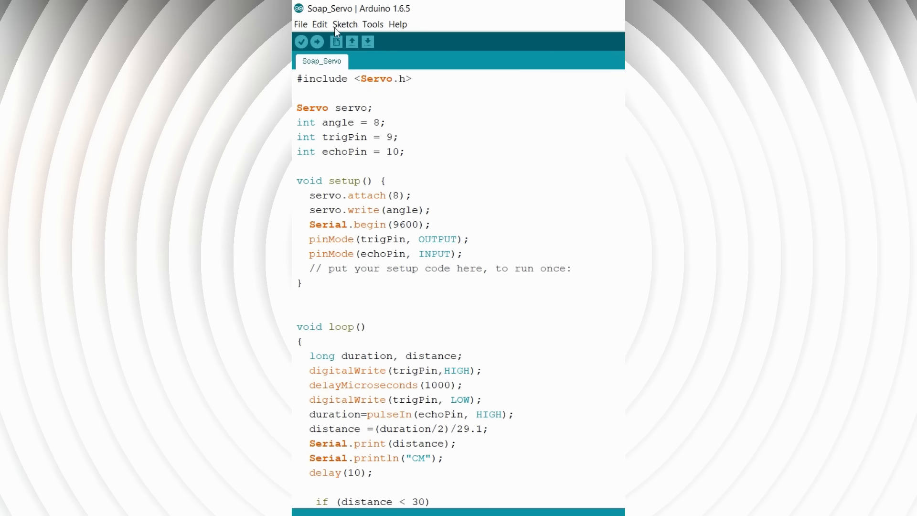
pyautogui.moveTo(383, 84)
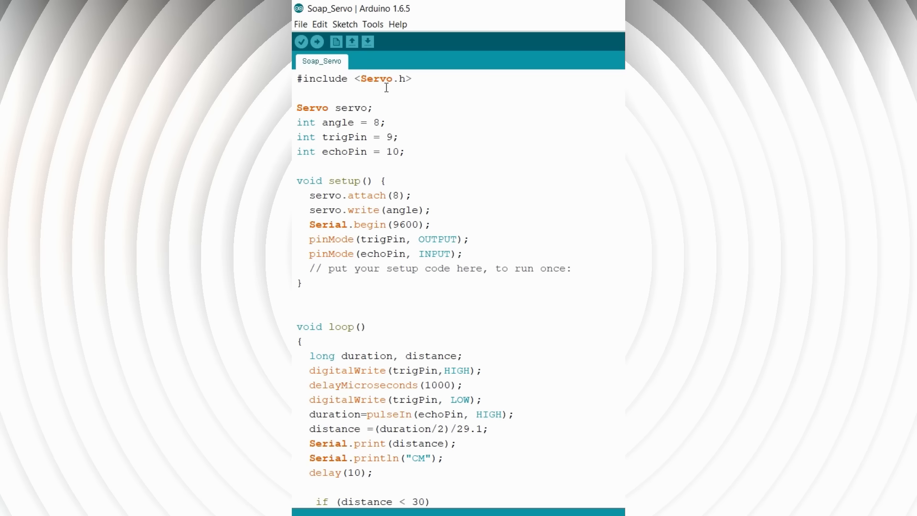
pyautogui.moveTo(391, 239)
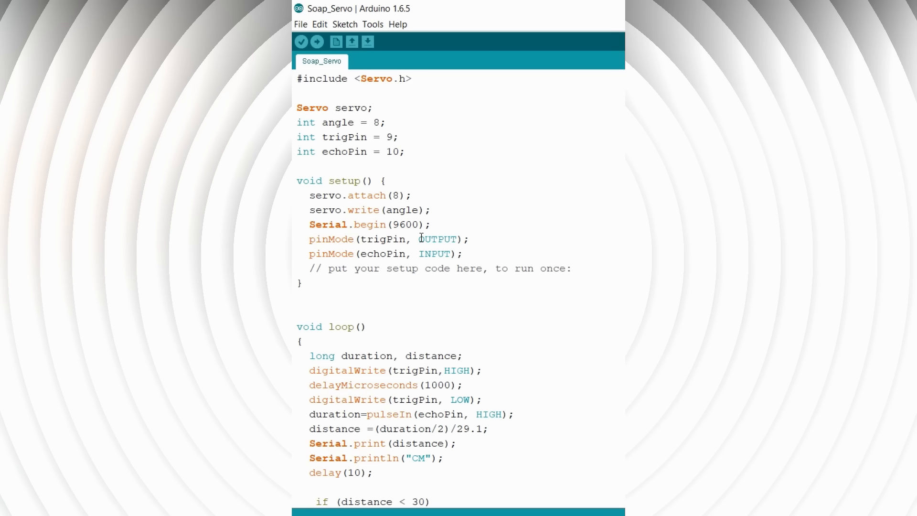
pyautogui.moveTo(442, 255)
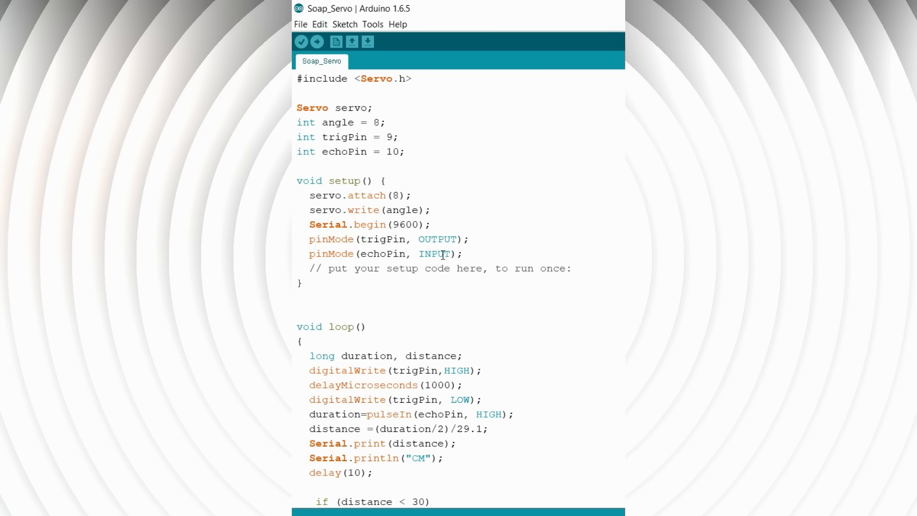
pyautogui.moveTo(483, 264)
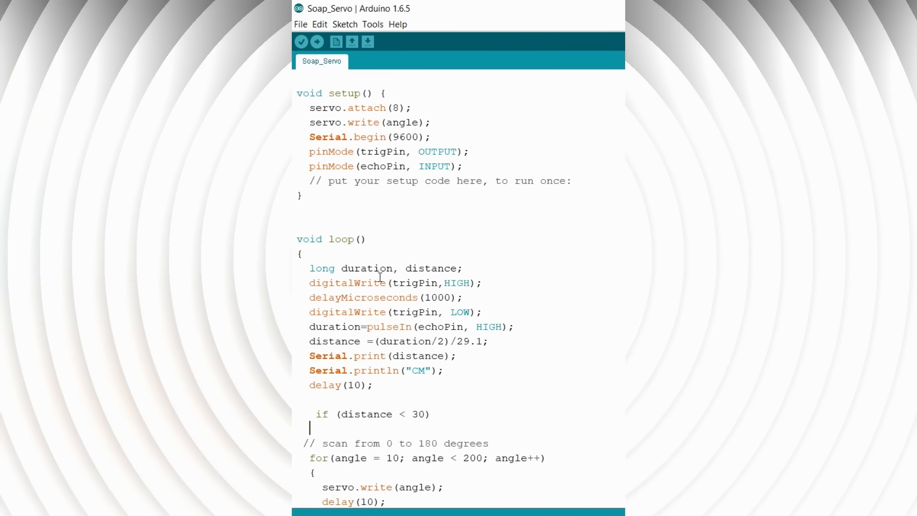
pyautogui.scroll(-3)
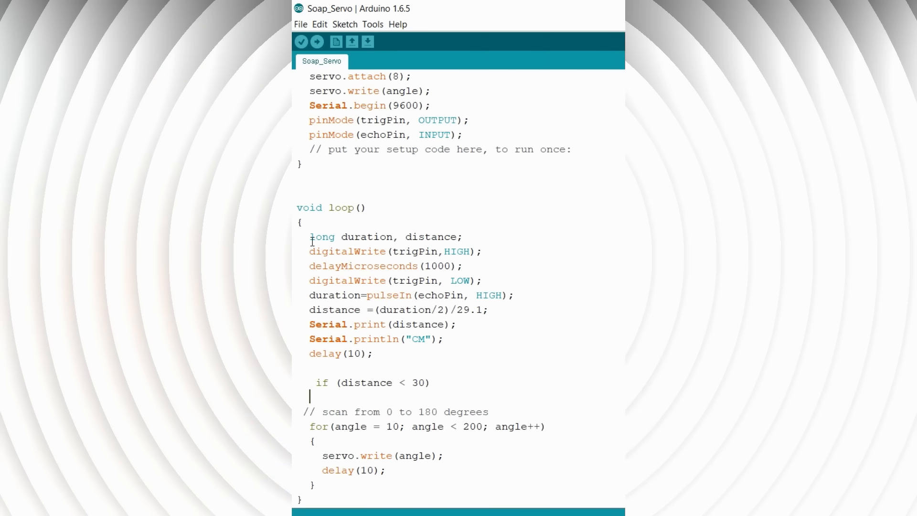
pyautogui.moveTo(310, 236); pyautogui.dragTo(427, 310)
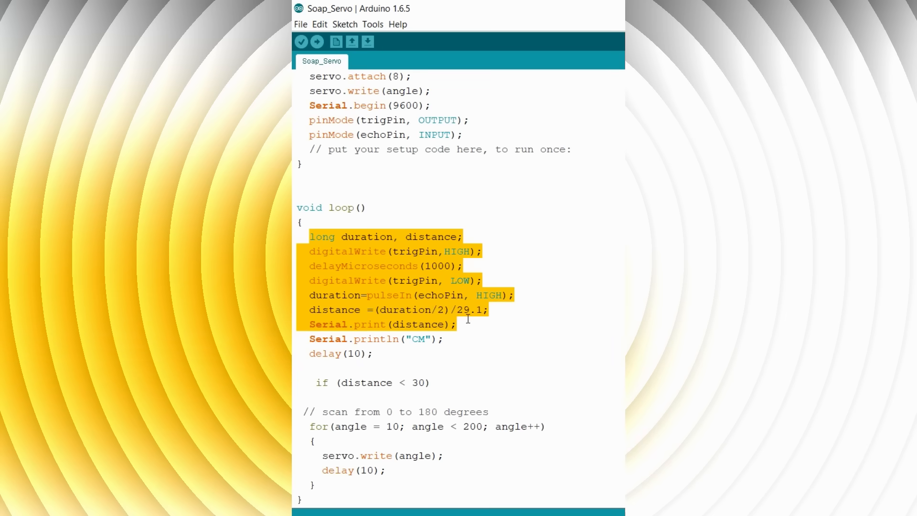
pyautogui.moveTo(466, 318); pyautogui.dragTo(467, 352)
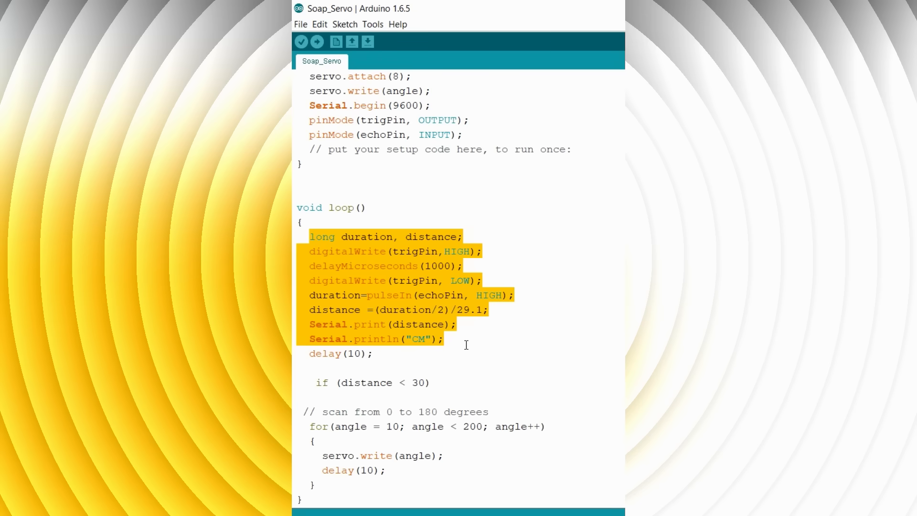
pyautogui.moveTo(315, 378)
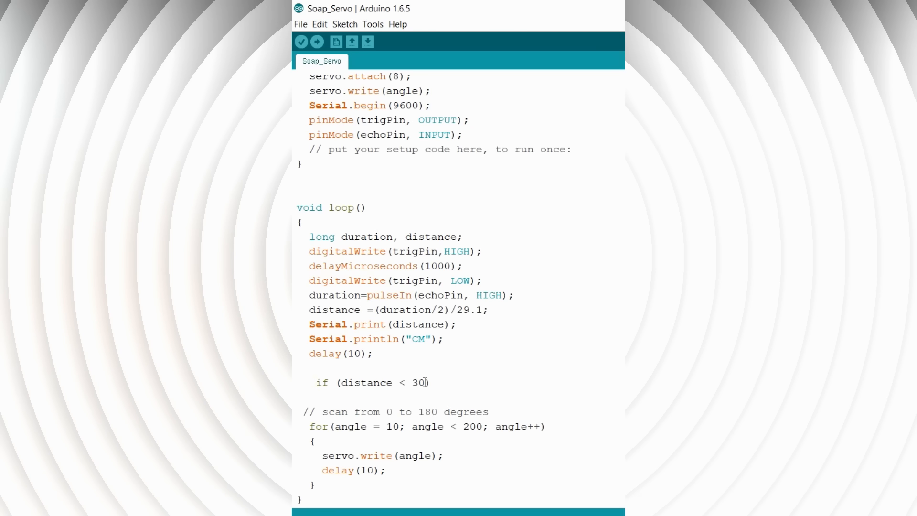
pyautogui.moveTo(419, 383)
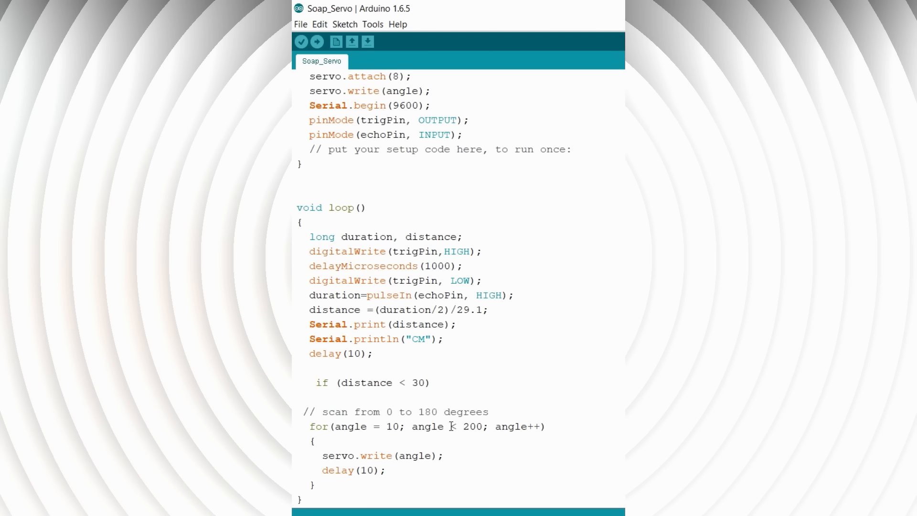
pyautogui.click(537, 426)
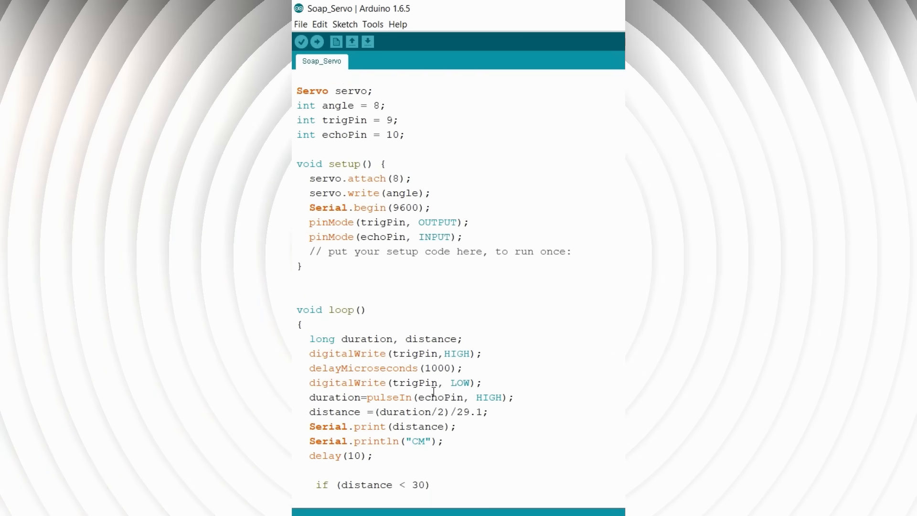
pyautogui.scroll(-3)
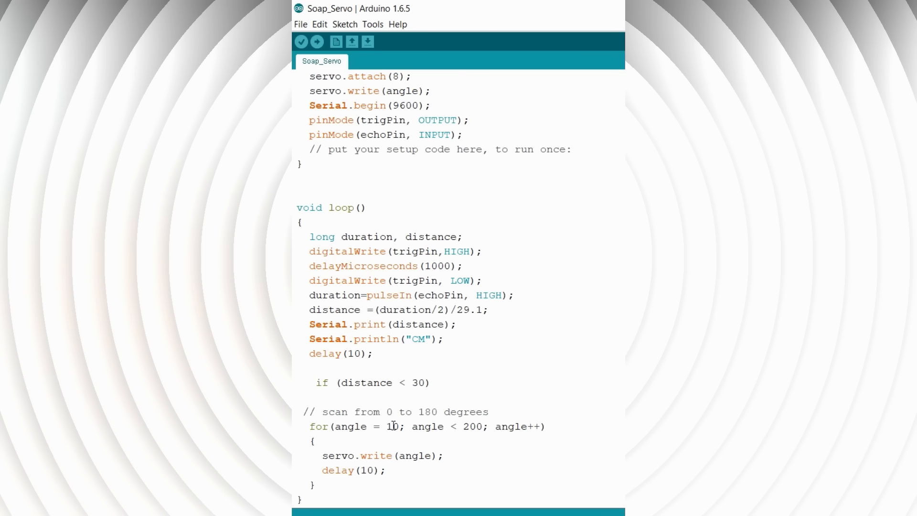
pyautogui.click(315, 382)
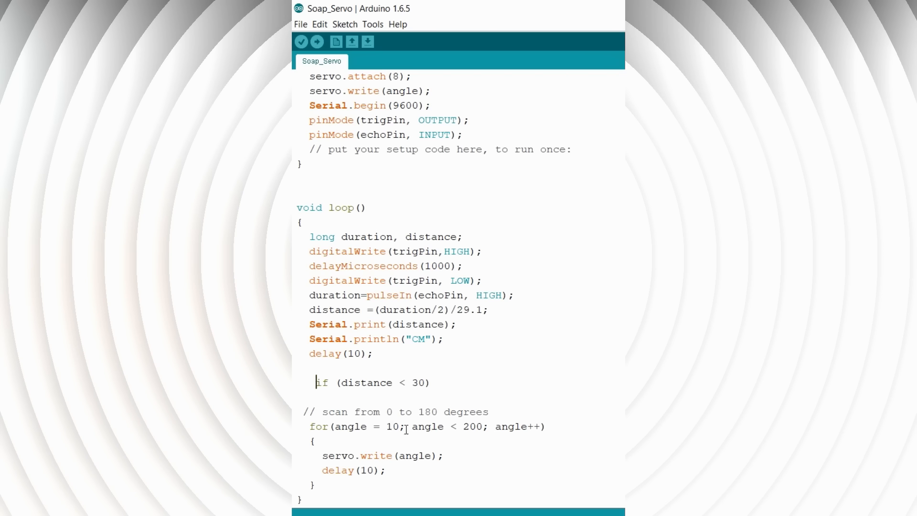
pyautogui.moveTo(460, 421)
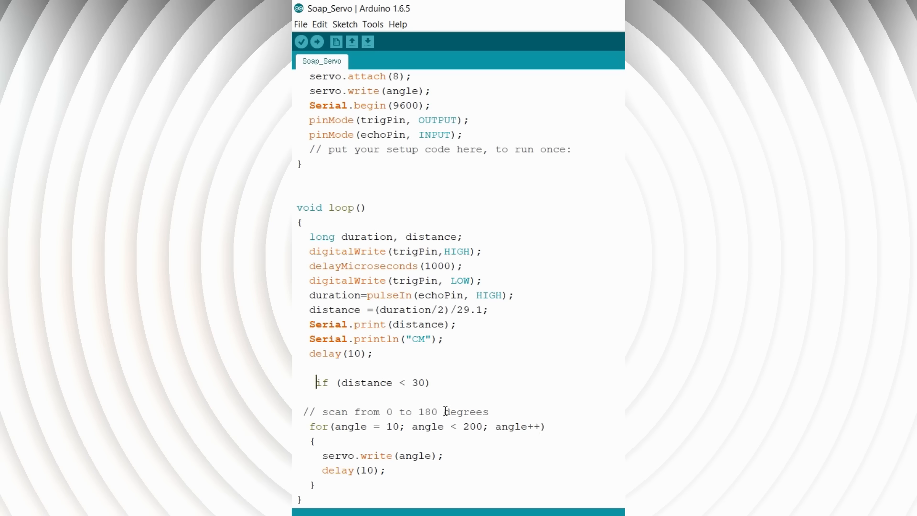
pyautogui.moveTo(540, 438)
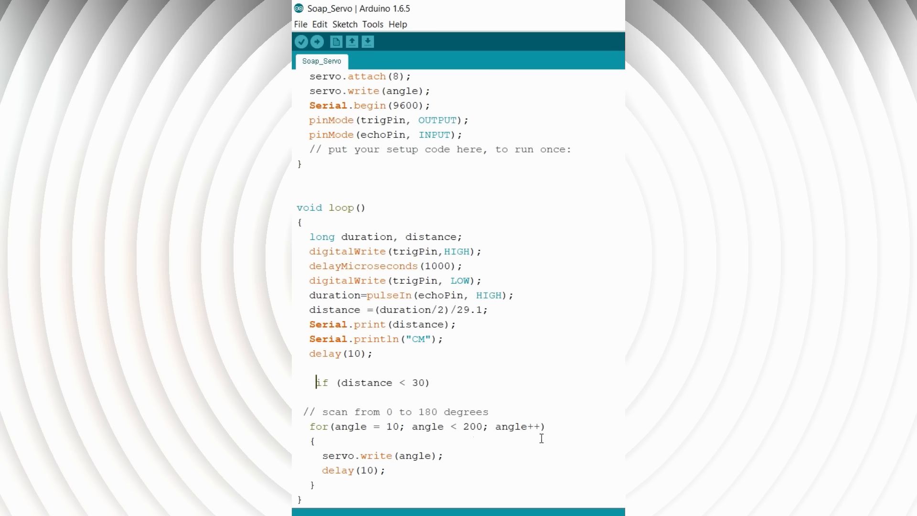